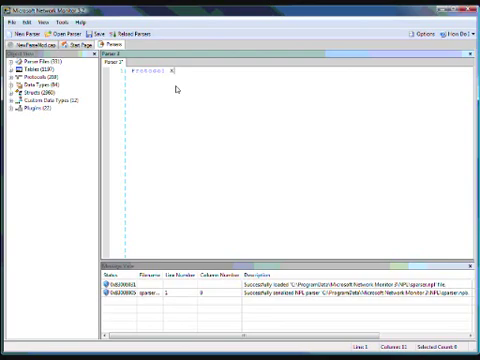
# Write the script declaring Protocol XXX with TCPFlag Command and Type fields, then begin saving it
pyautogui.write('XXX')
pyautogui.write('UINT16')
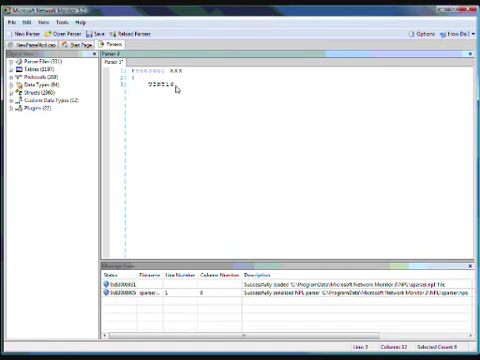
pyautogui.write('Command;')
pyautogui.write('UINT32 Type;')
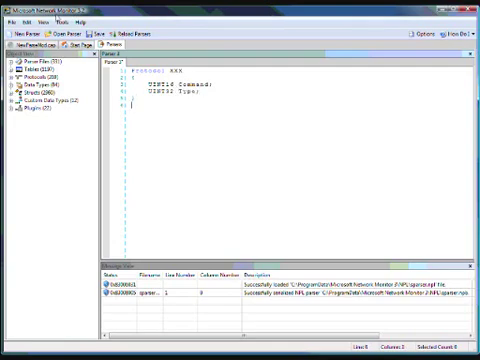
pyautogui.click(20, 18)
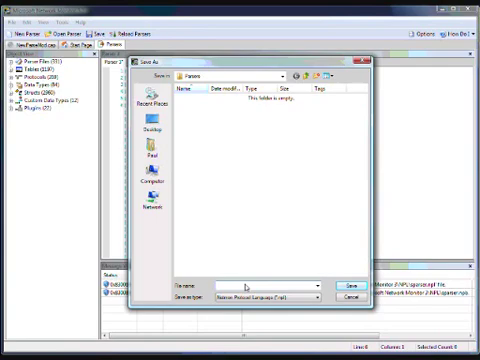
# Save the new parser file under the name XXX
pyautogui.write('XXX')
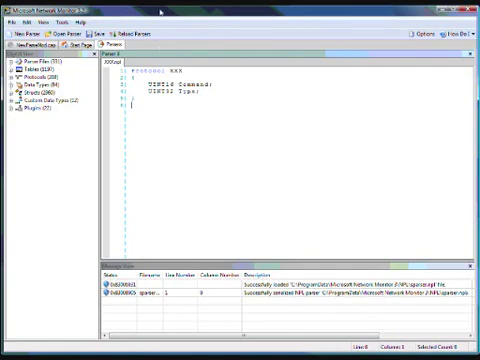
# Expand the Parsers tree to reveal every parser script file in the project
pyautogui.click(70, 18)
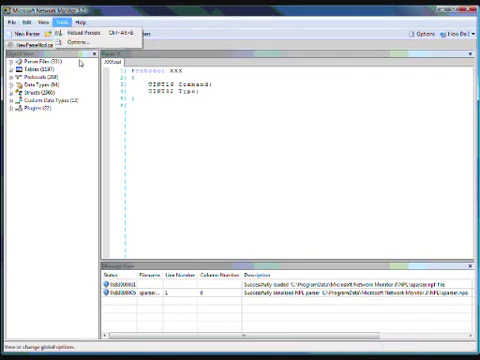
pyautogui.click(74, 42)
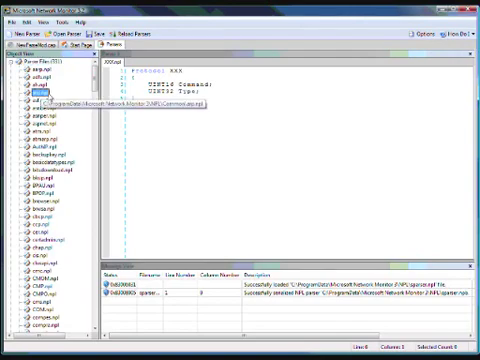
# Scroll through sparser.npl to review its long list of include lines
pyautogui.scroll(-3)
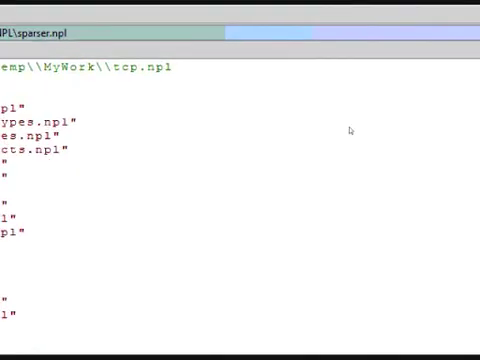
pyautogui.scroll(-3)
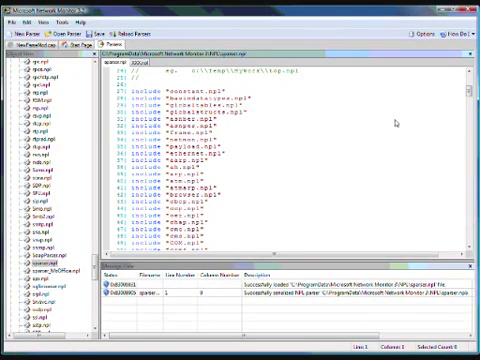
pyautogui.scroll(-3)
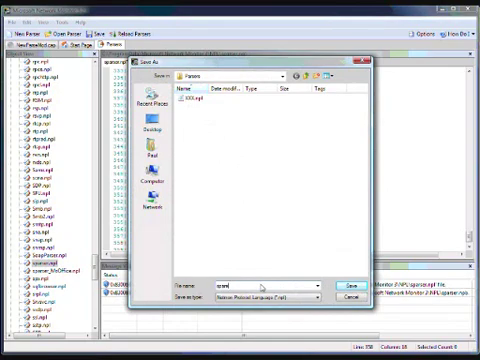
# Save the include file under the name sparser.npl
pyautogui.write('sparser.npl')
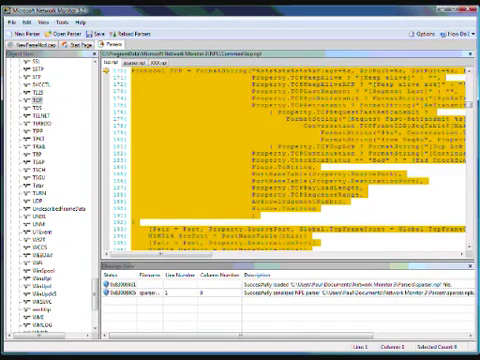
pyautogui.scroll(-3)
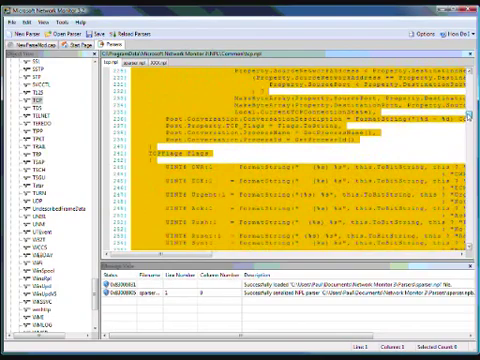
pyautogui.scroll(-3)
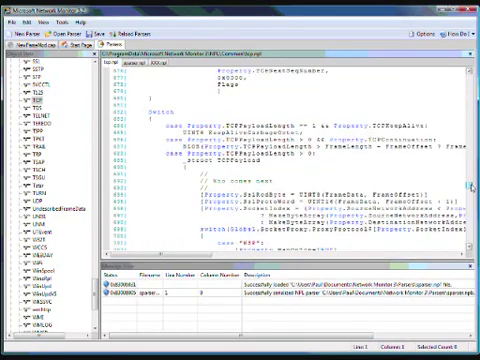
pyautogui.scroll(-3)
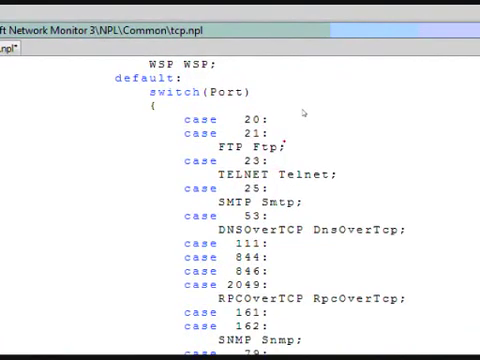
pyautogui.moveTo(300, 132)
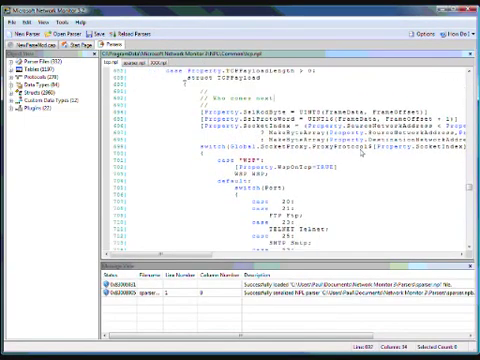
# Scroll through tcp.npl, then return to the XXX.npl document showing the Command and Type declaration
pyautogui.scroll(-3)
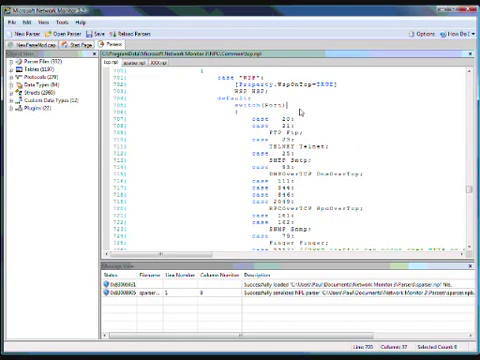
pyautogui.scroll(-3)
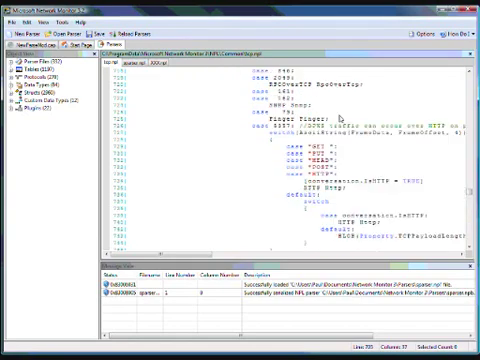
pyautogui.scroll(-3)
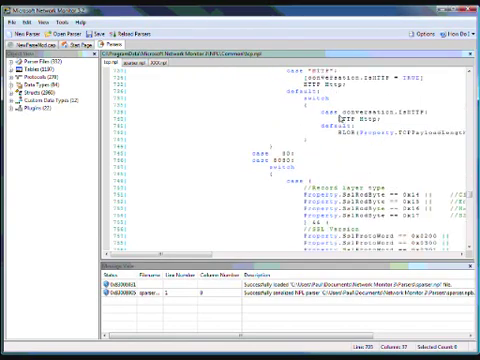
pyautogui.scroll(-3)
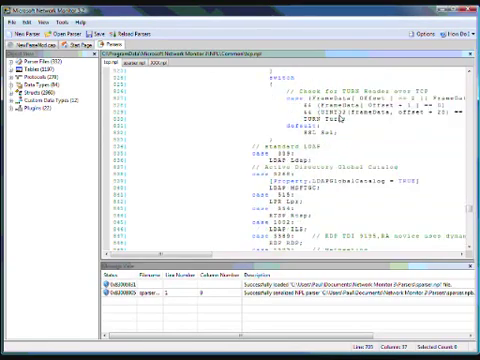
pyautogui.scroll(-3)
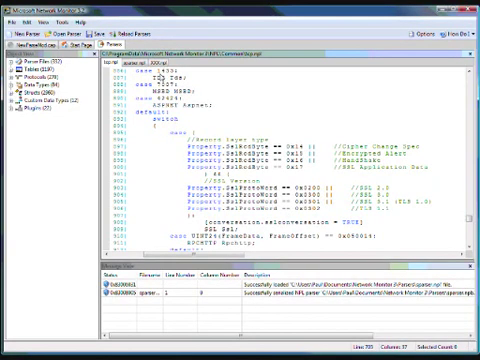
pyautogui.click(176, 60)
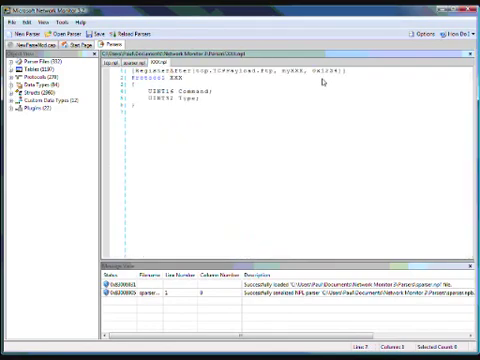